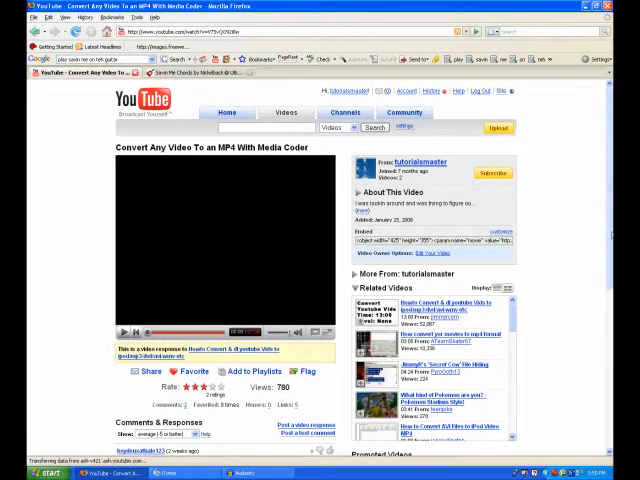
- Scroll down the YouTube page about converting videos to MP4
scroll("down", 3)
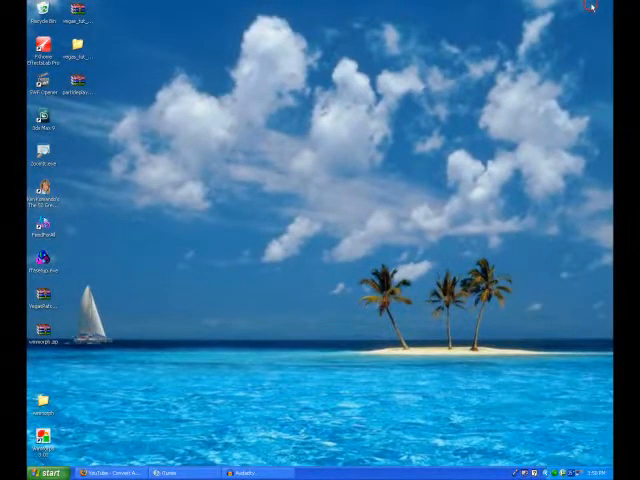
- Launch Windows Movie Maker from Start > All Programs
left_click(48, 472)
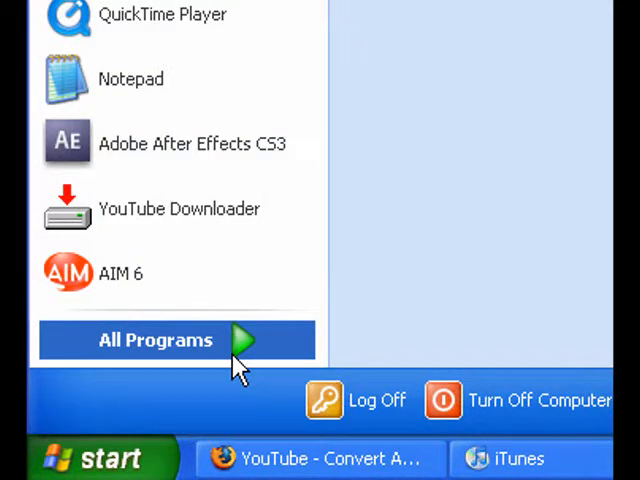
left_click(155, 340)
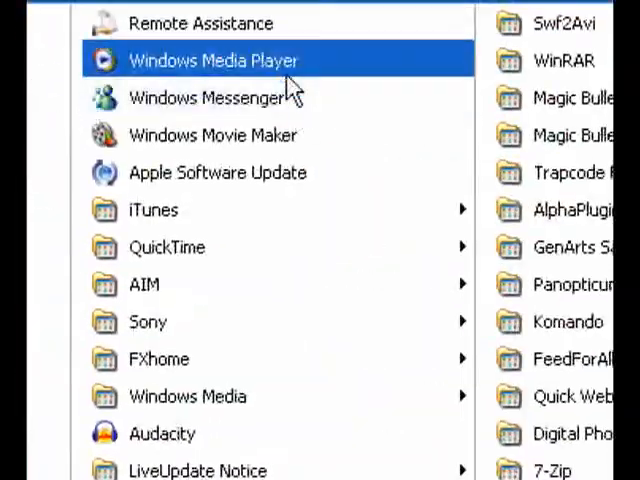
left_click(212, 135)
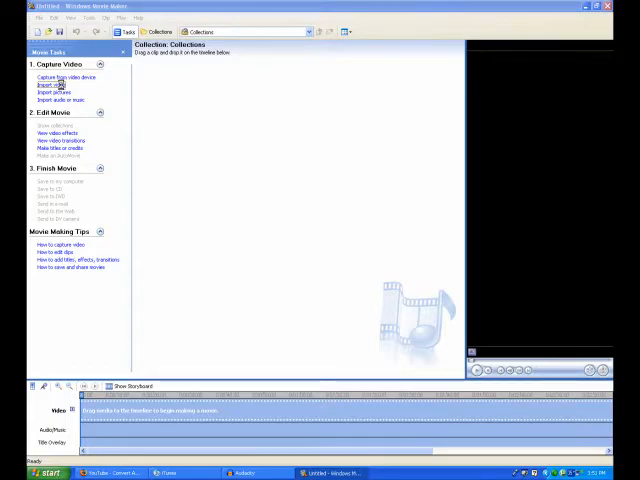
- Import the 3D Earth.avi clip from My Videos
left_click(49, 85)
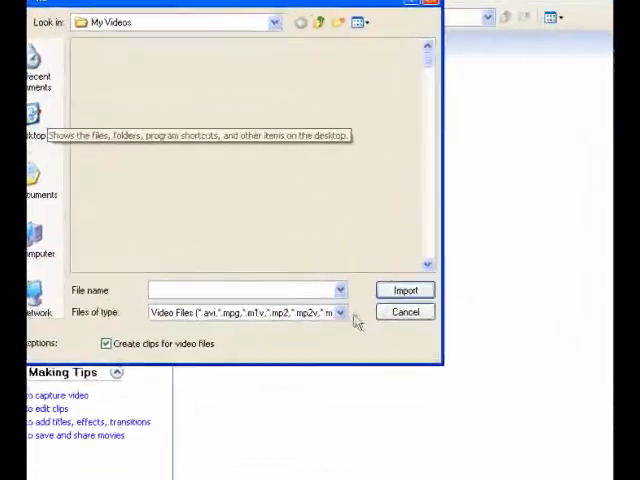
left_click(472, 283)
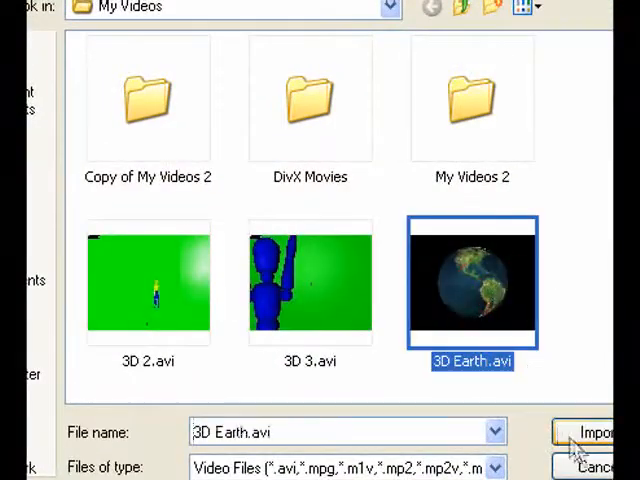
left_click(592, 432)
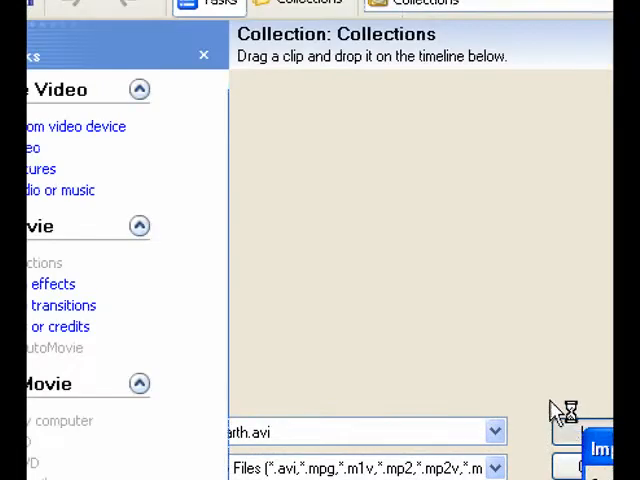
mouse_move(527, 385)
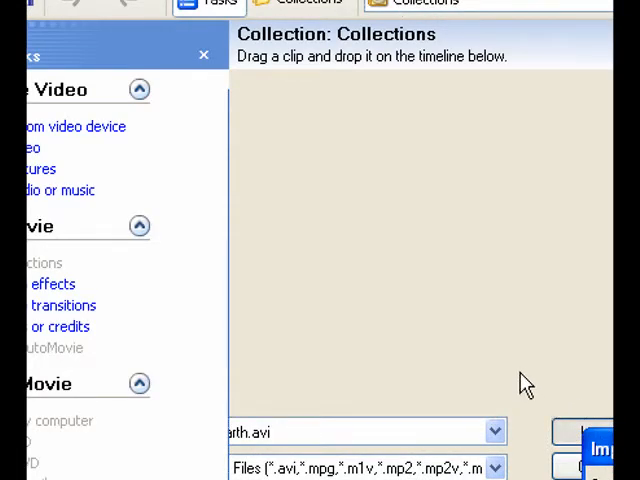
mouse_move(505, 378)
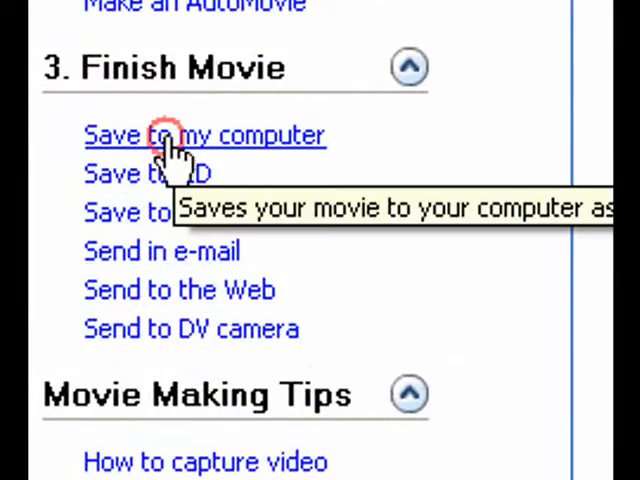
- Start saving the movie to the computer with My Videos as the destination
left_click(200, 135)
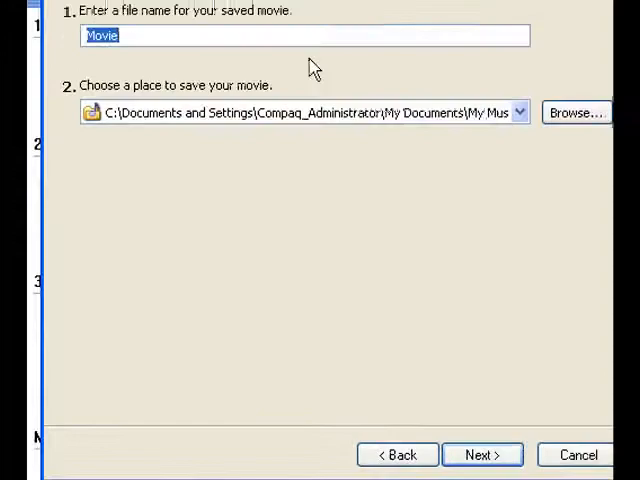
left_click(576, 112)
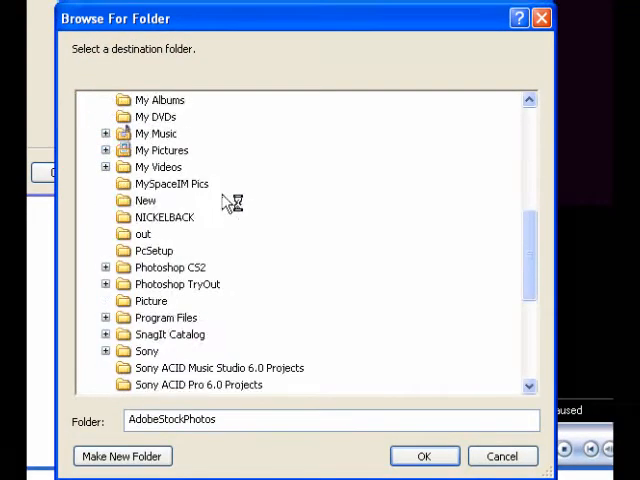
left_click(158, 183)
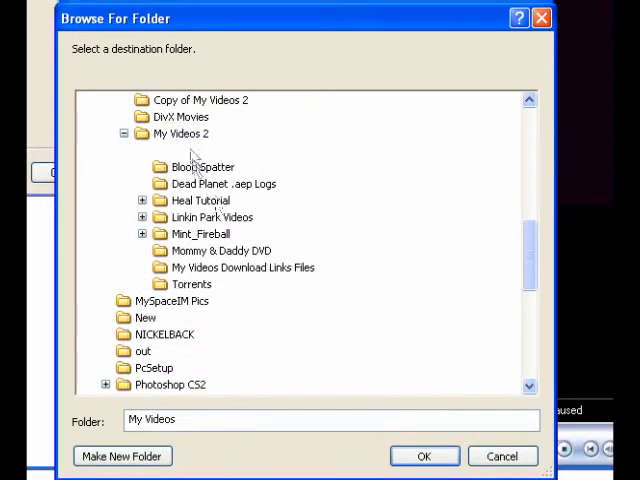
left_click(181, 133)
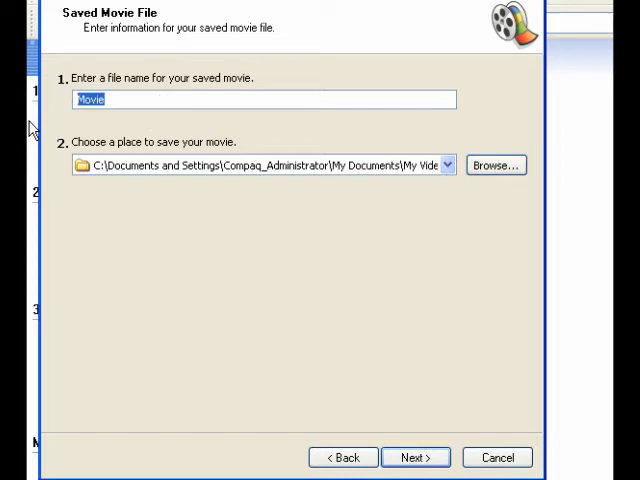
- Name the movie 'Earth Spinning' and advance to the movie settings page
type("Earth")
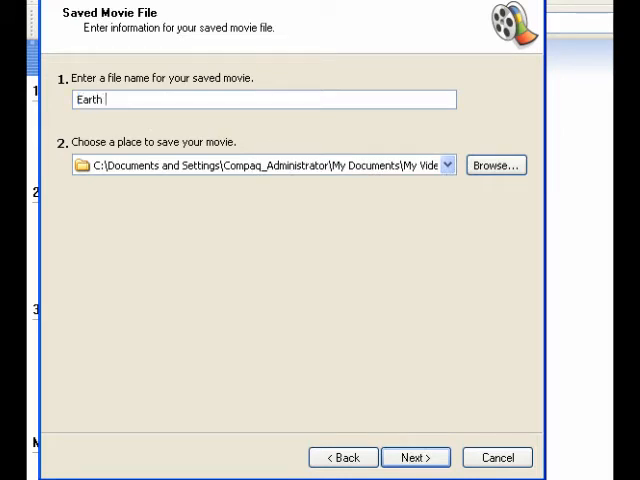
type("Spi")
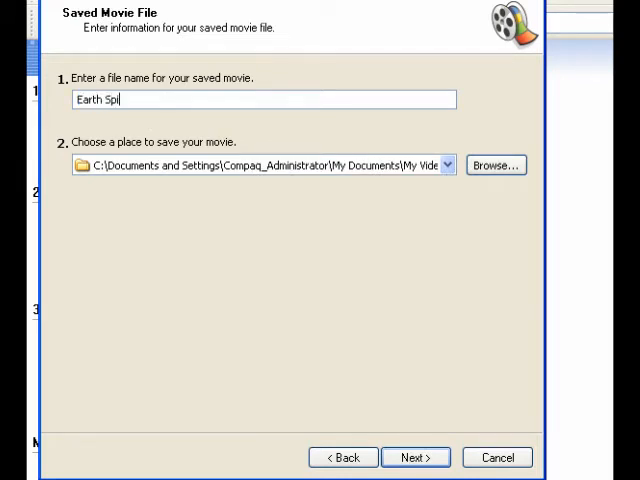
type("nning")
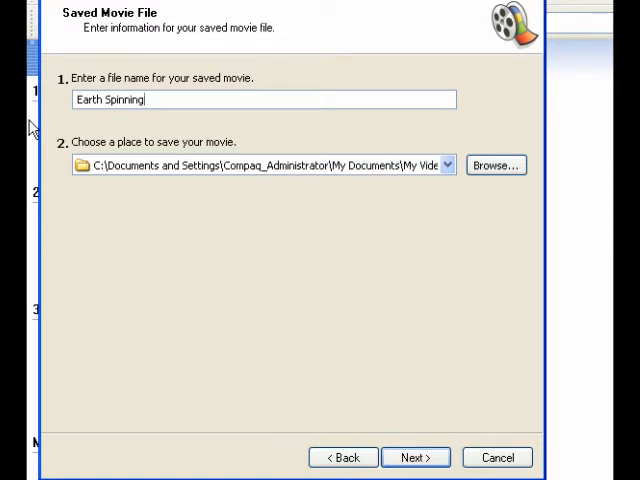
left_click(415, 457)
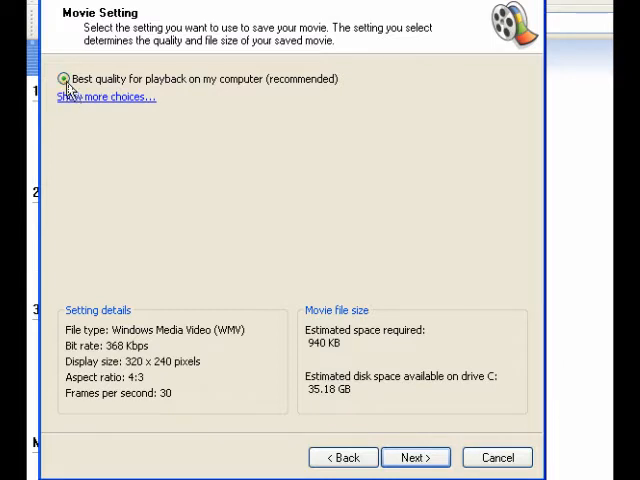
mouse_move(220, 92)
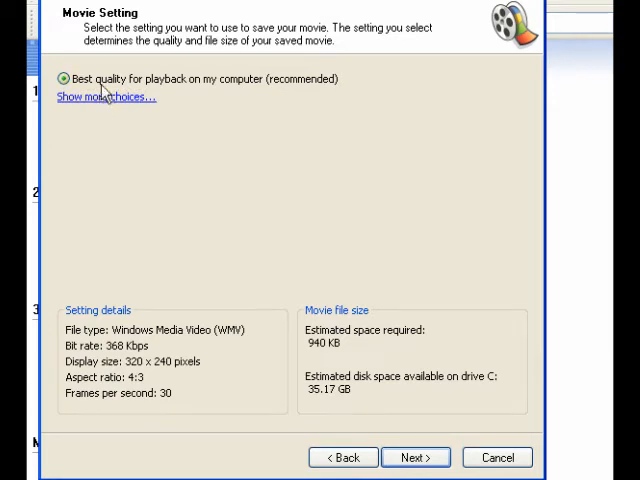
mouse_move(233, 249)
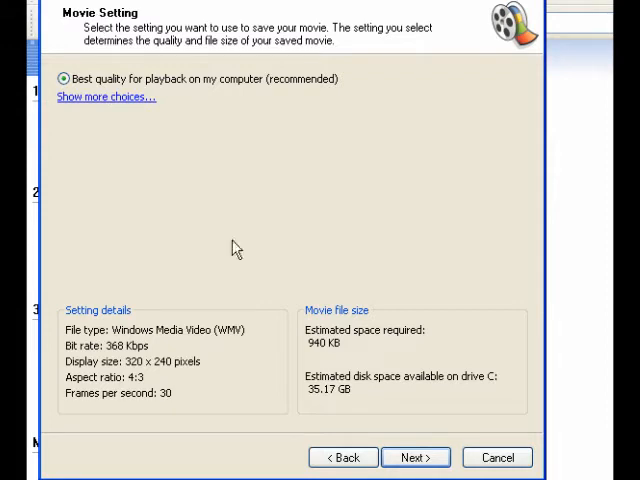
mouse_move(84, 123)
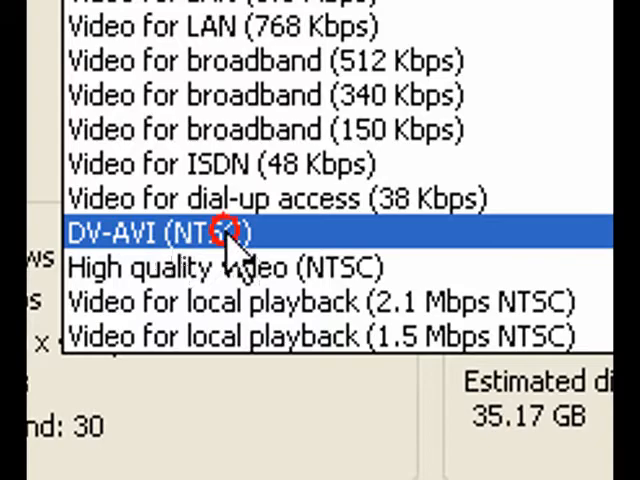
- Choose the DV-AVI (NTSC) movie setting, estimated at 75.00 MB, and continue
left_click(230, 232)
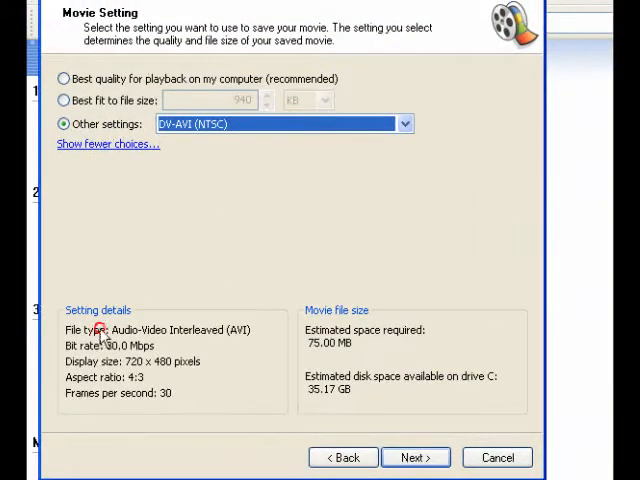
mouse_move(247, 342)
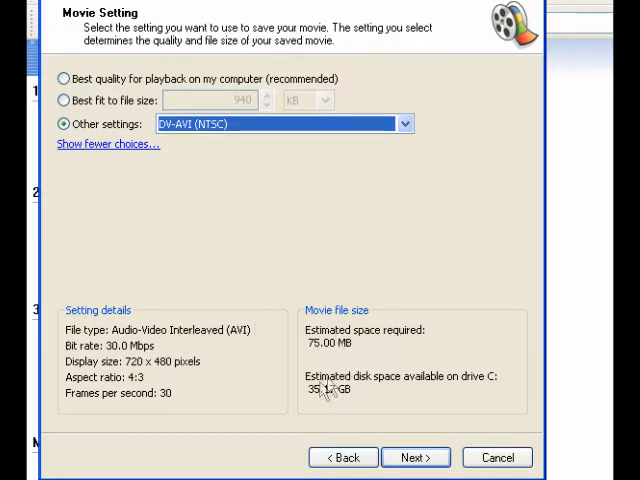
mouse_move(145, 313)
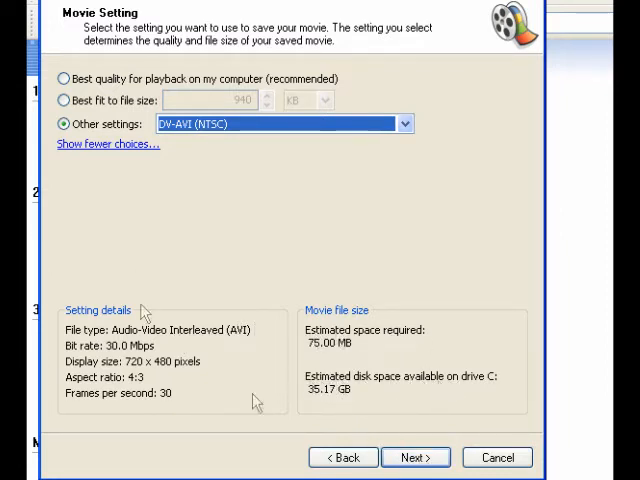
left_click(415, 457)
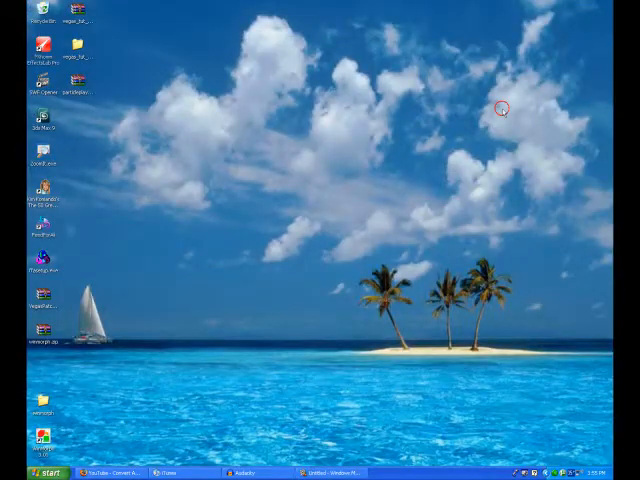
- Open My Videos from the Start menu and select 3D Earth.avi
left_click(25, 471)
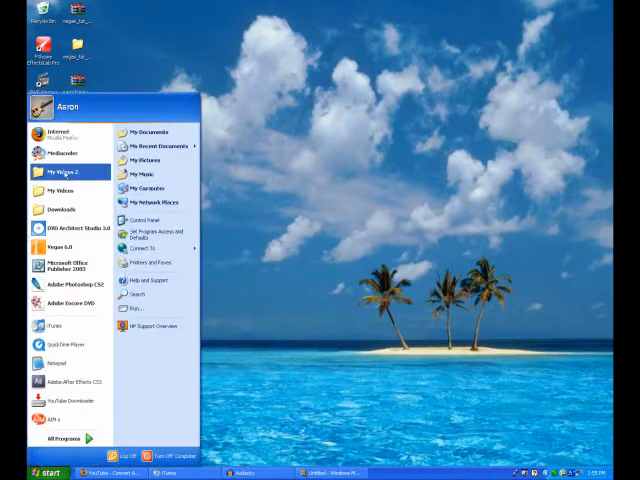
left_click(42, 471)
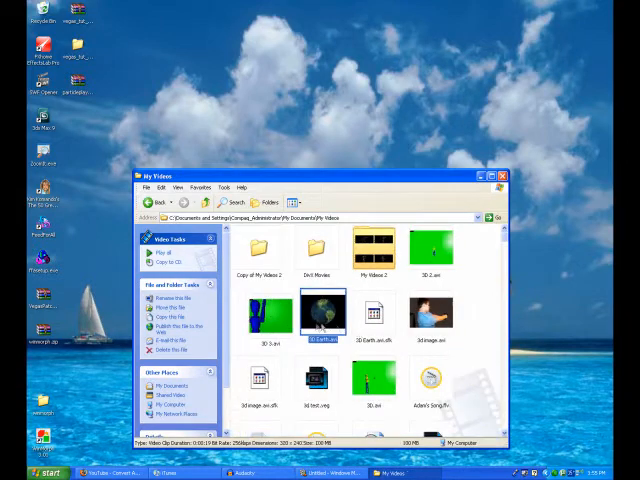
left_click(22, 471)
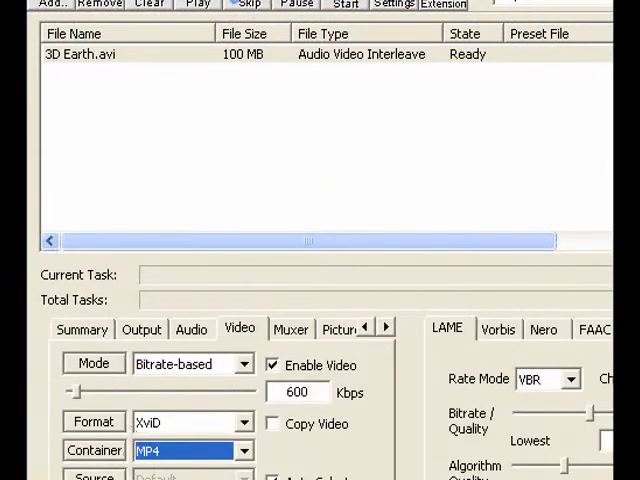
mouse_move(305, 62)
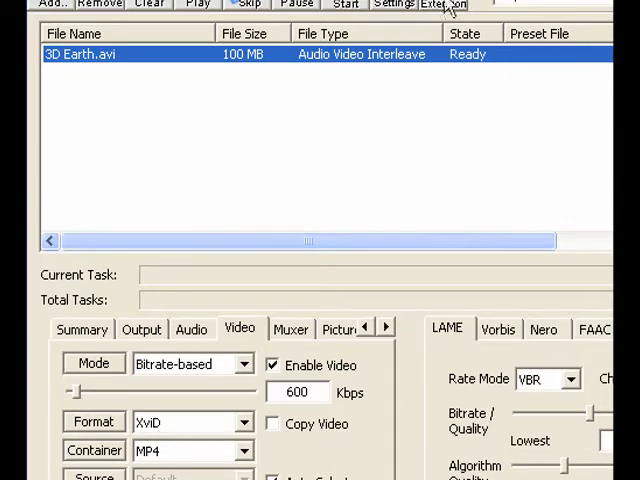
mouse_move(303, 47)
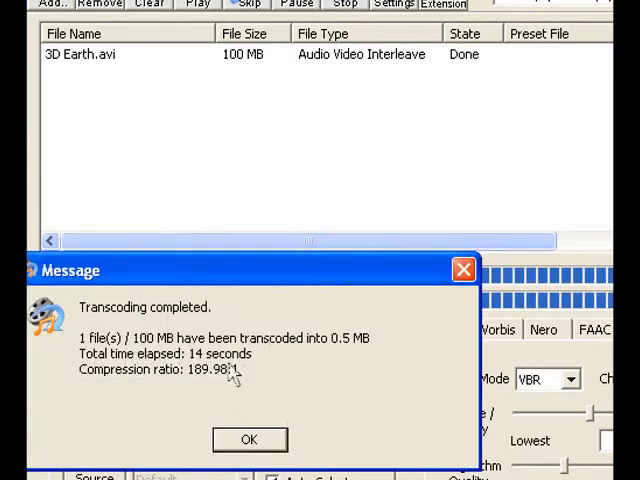
- Dismiss MediaCoder's completion message for the 0.5 MB MP4 transcode
left_click(249, 439)
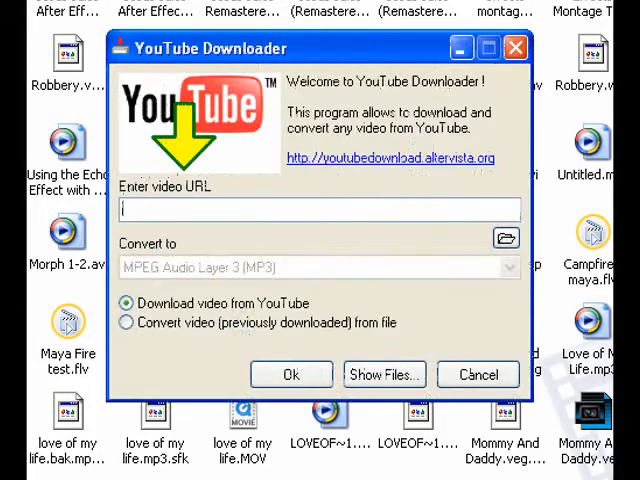
- Convert from file to Ipod Video (Apple QuickTime MOV) and browse for the source video
left_click(127, 322)
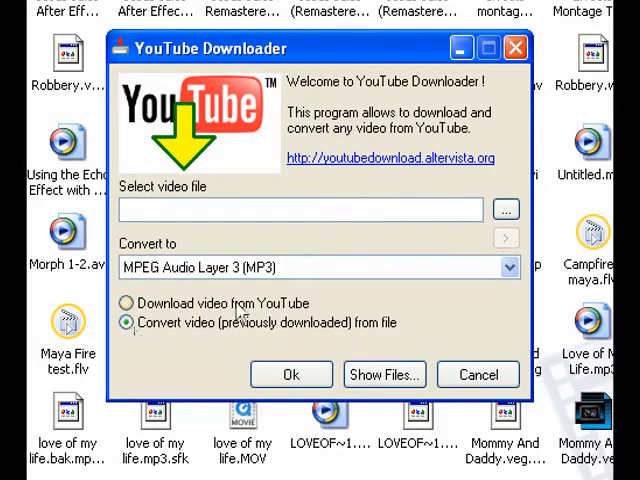
left_click(508, 267)
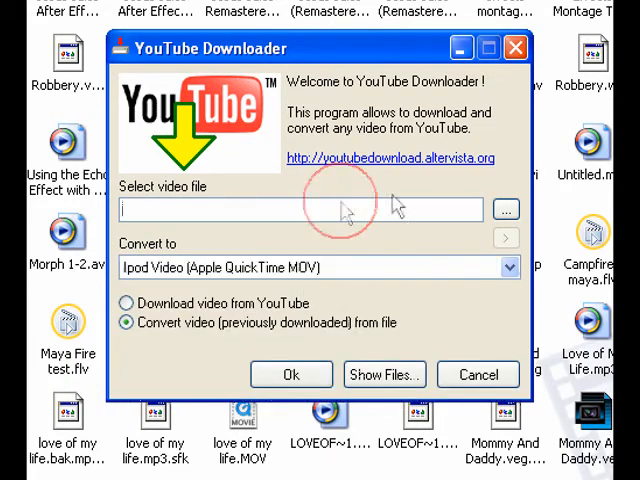
left_click(506, 210)
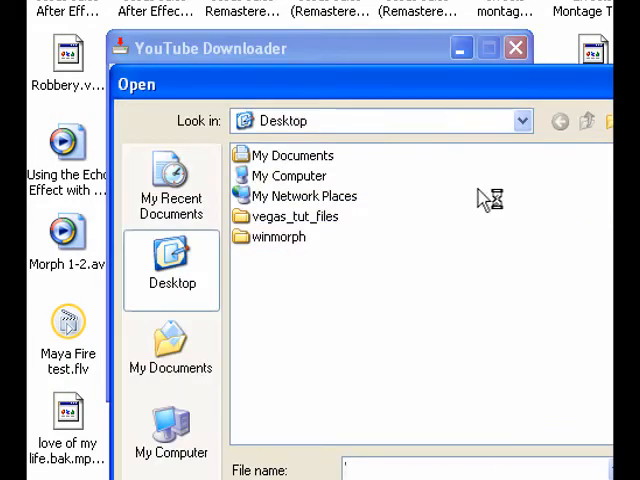